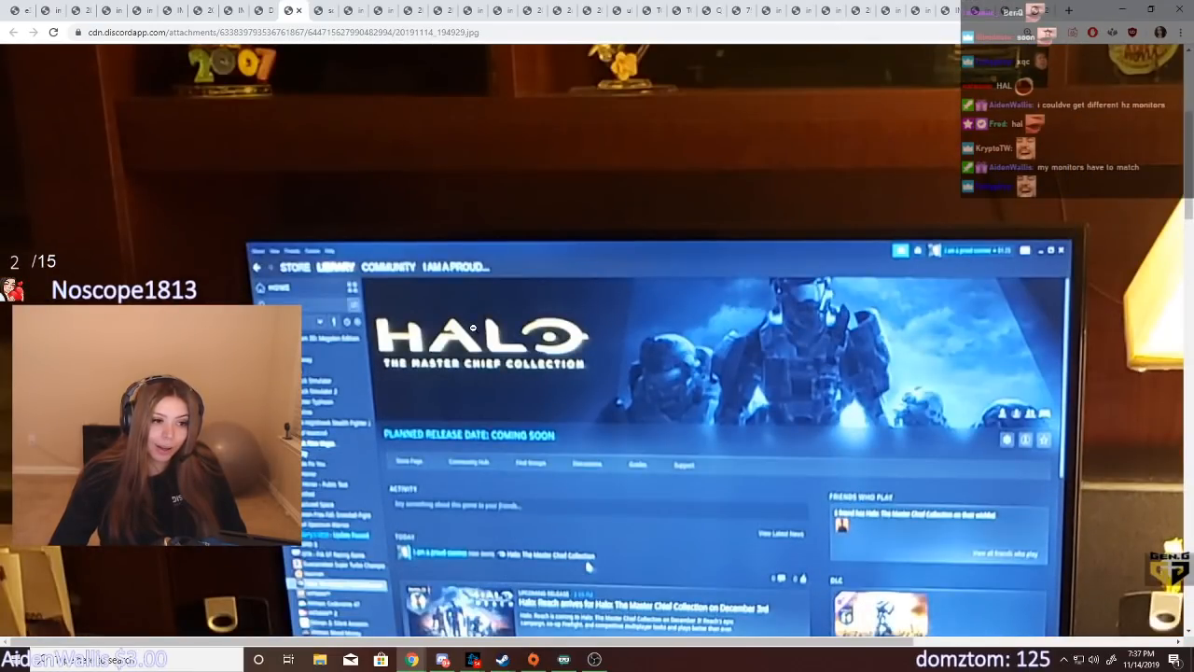
# Scroll down the photo of the monitor showing Halo: The Master Chief Collection's library page
pyautogui.scroll(-3)
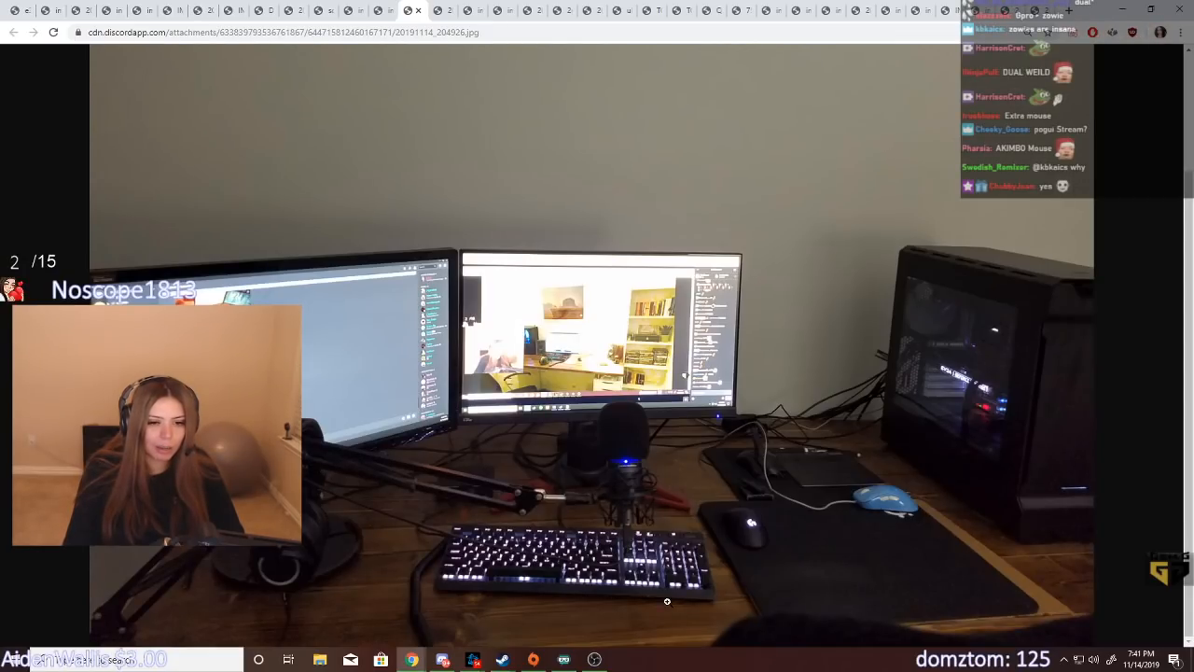
pyautogui.moveTo(956, 513)
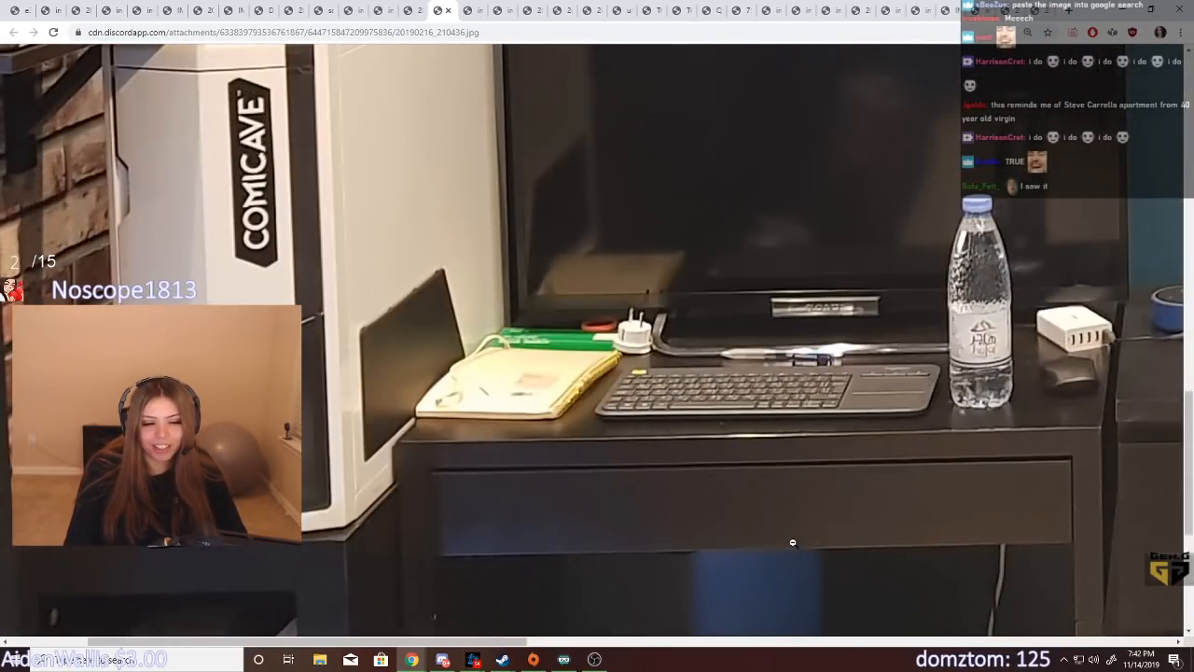
# Scroll down the desk photo with two deodorant sticks, round speaker and white keyboard
pyautogui.scroll(-3)
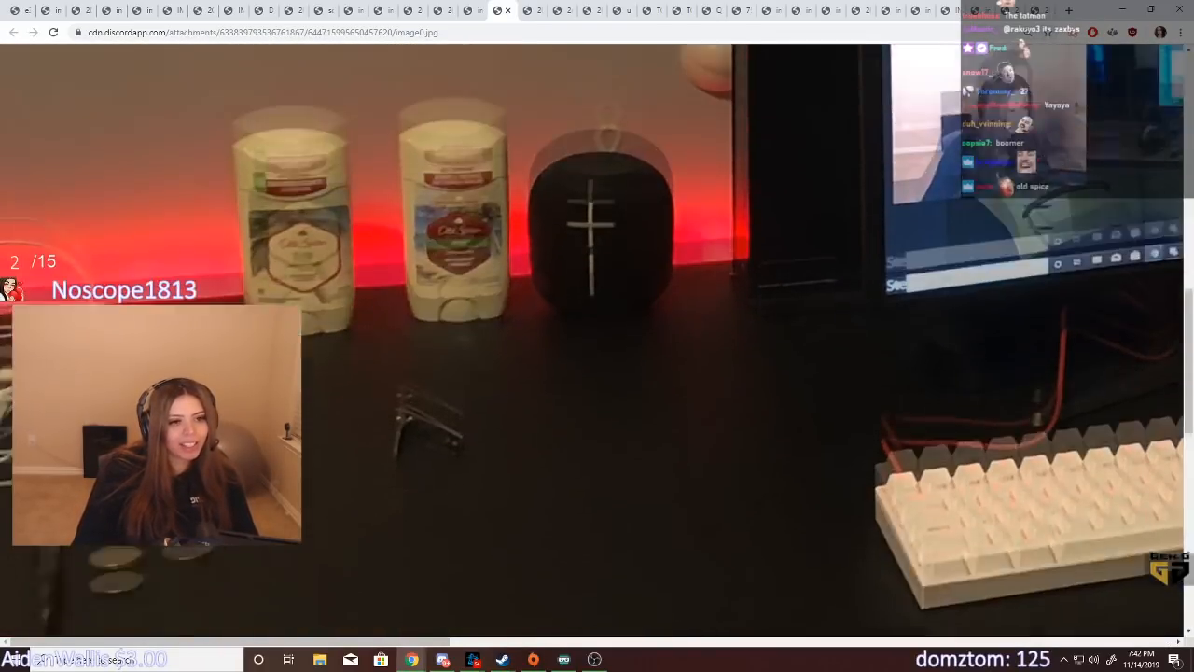
# Scroll down the photo of the curved monitor flanked by speakers with a red-lit mouse
pyautogui.scroll(-3)
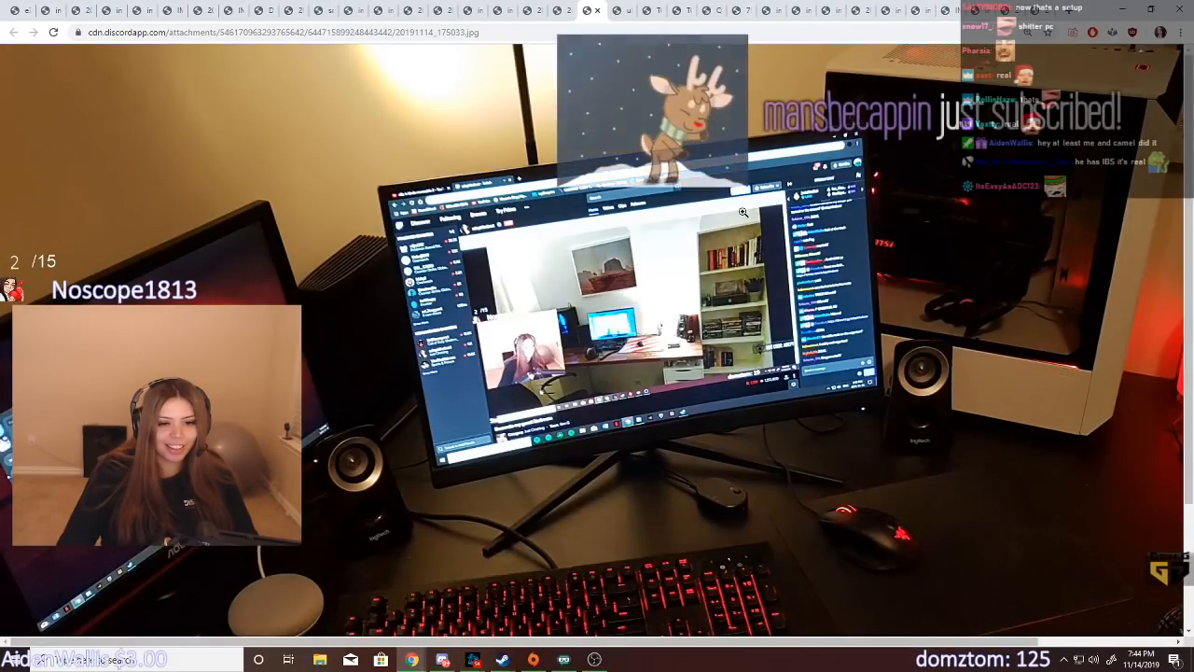
# Switch to the next tab showing the dark desk with glowing tower PC and single monitor
pyautogui.click(587, 12)
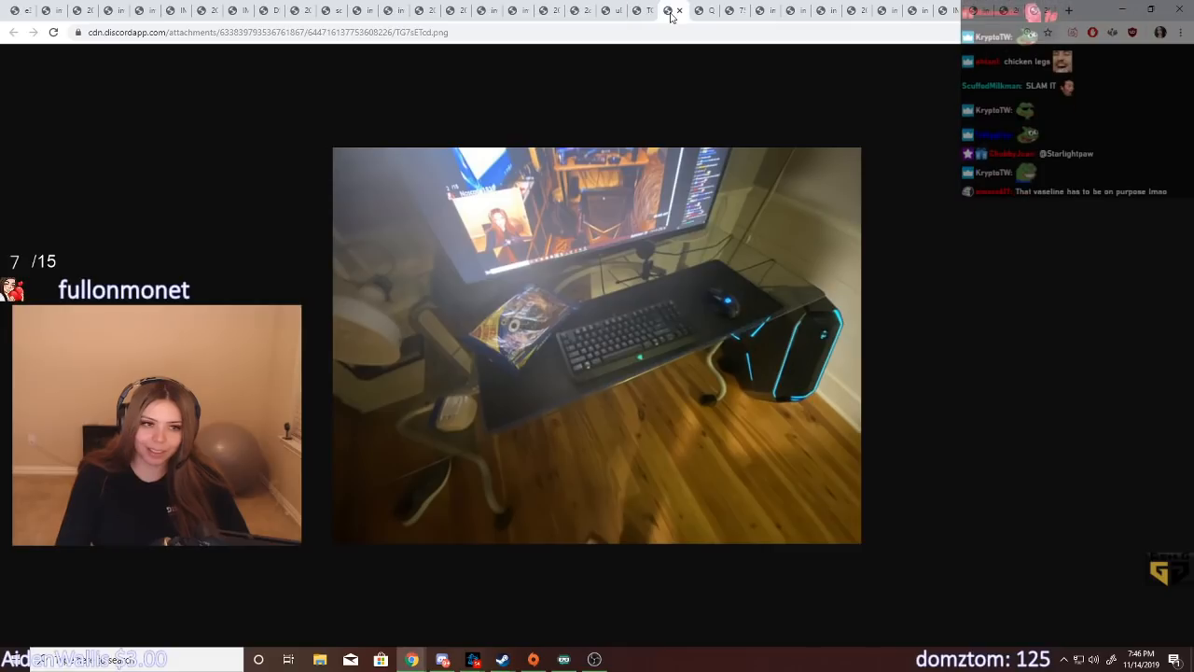
pyautogui.click(675, 11)
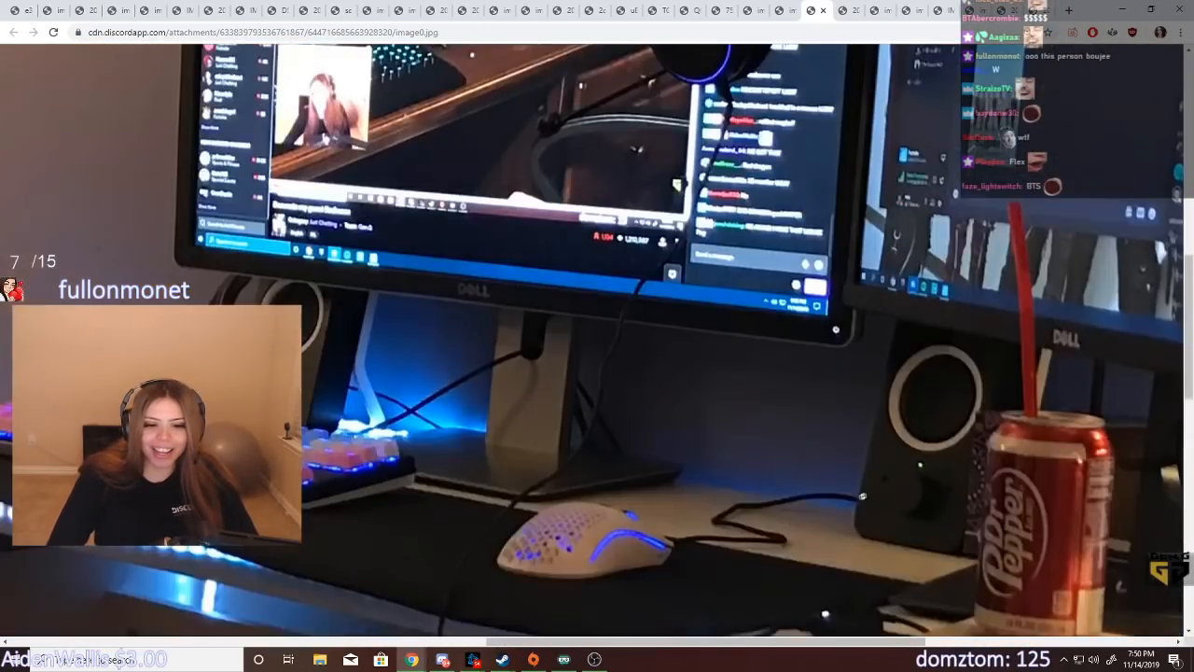
# Scroll down through the enlarged white-desk photo with Dell monitors, LED strip and Dr Pepper can
pyautogui.scroll(-3)
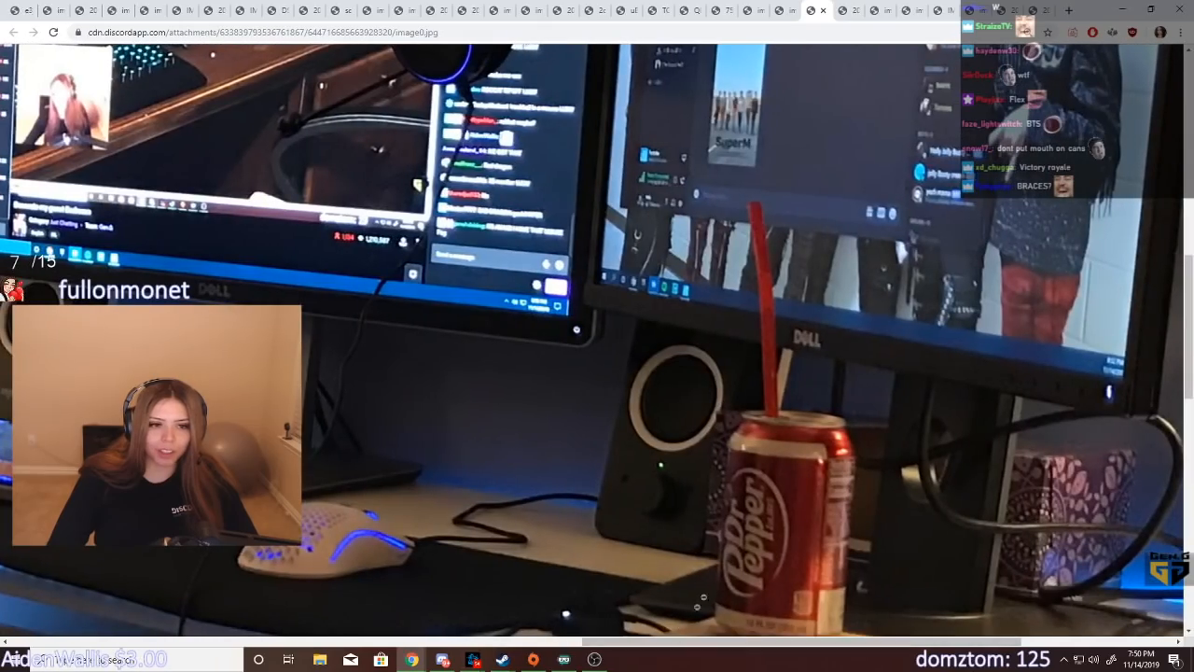
pyautogui.scroll(-3)
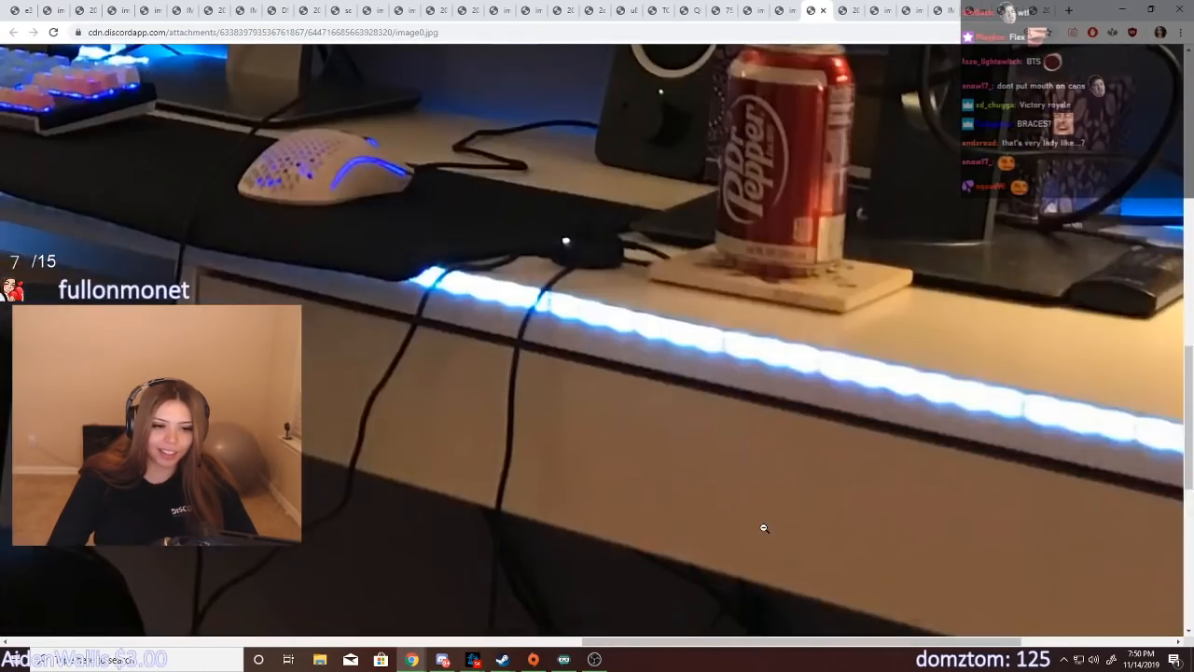